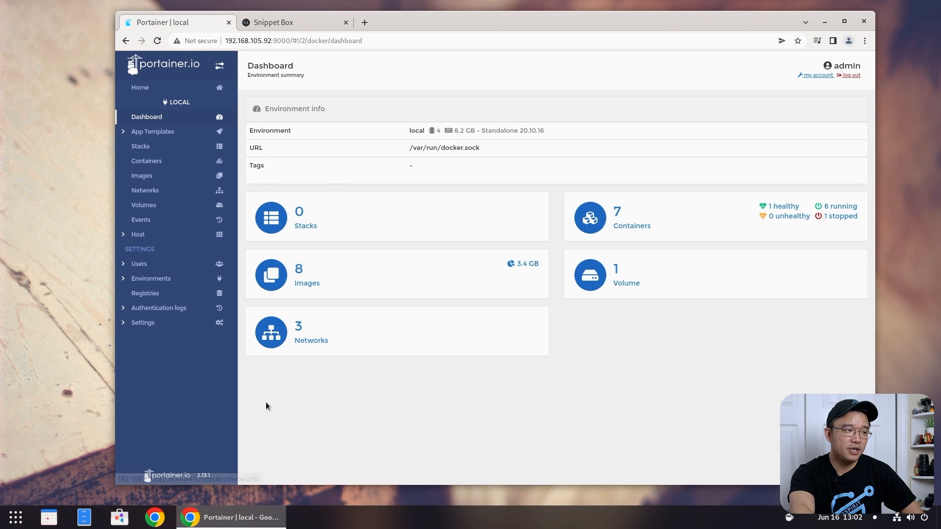
mouse_move(278, 429)
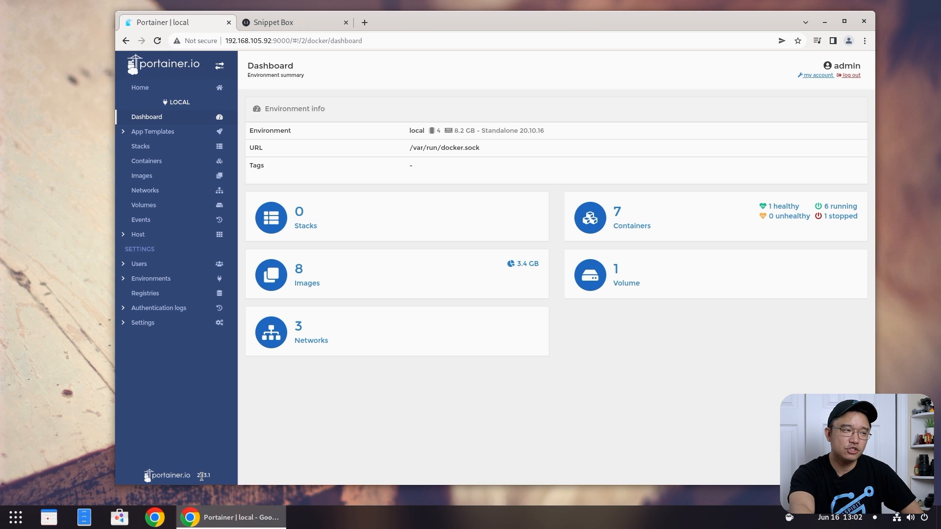
mouse_move(200, 460)
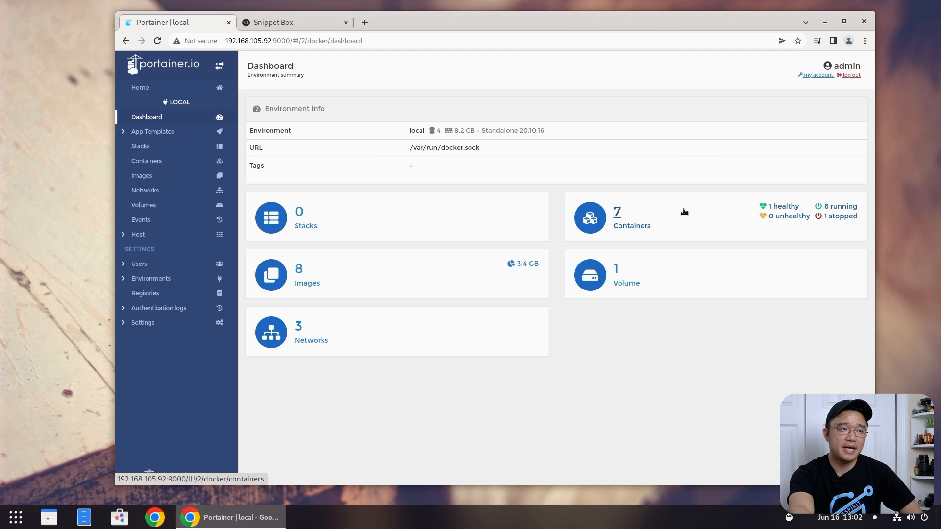
Show the local environment's seven containers from the Portainer dashboard.
left_click(631, 226)
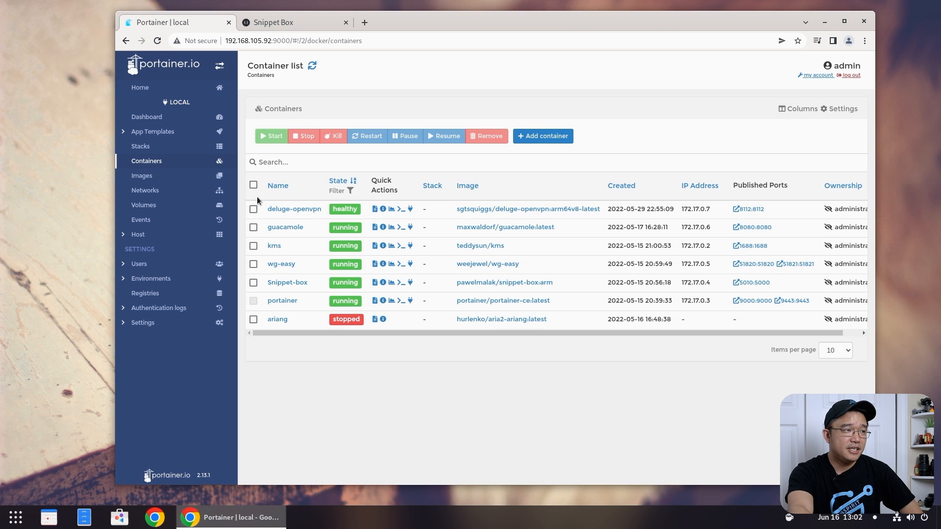
mouse_move(538, 298)
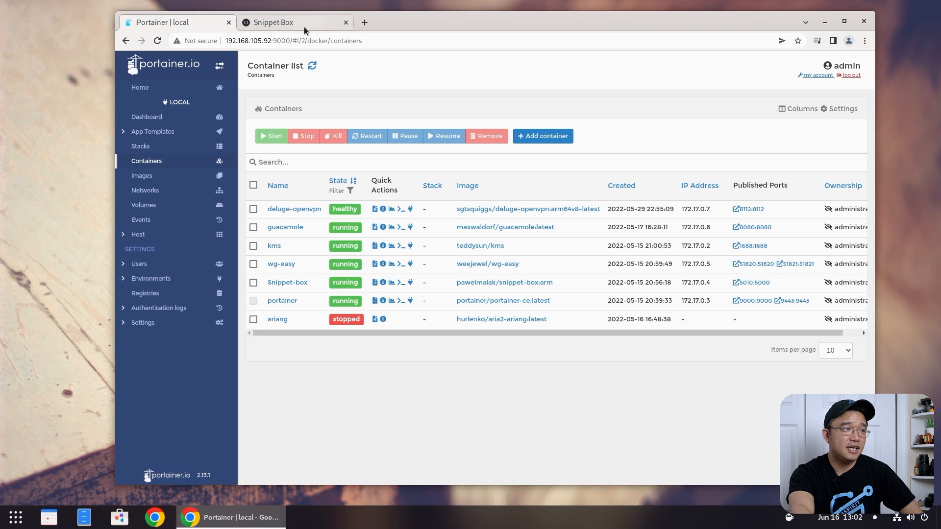
Switch the browser to the Snippet Box snippet search page.
left_click(293, 22)
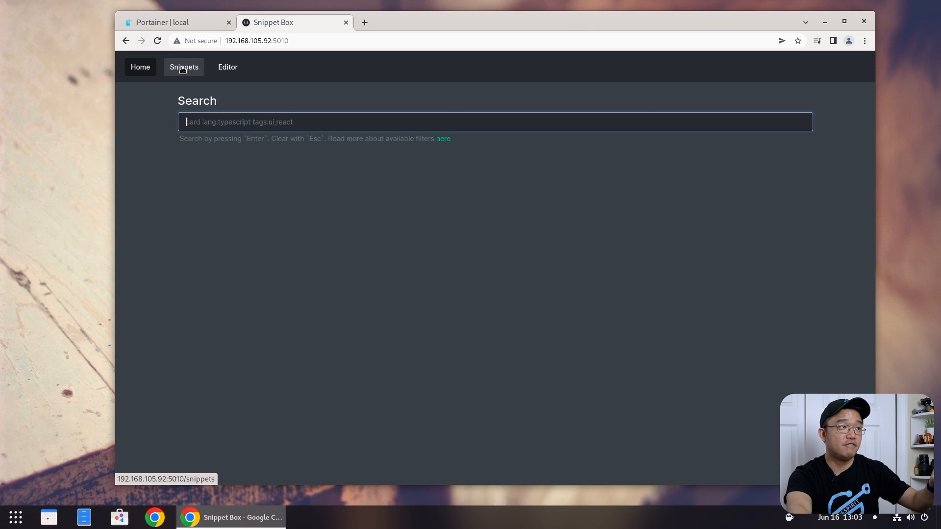
Browse the Snippets page listing all 12 saved snippet cards and tag filters.
left_click(184, 67)
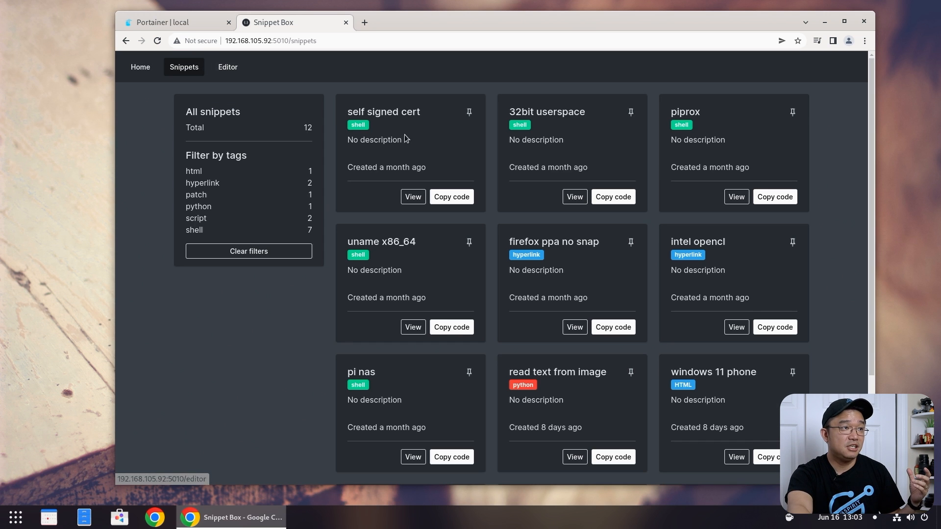
mouse_move(707, 374)
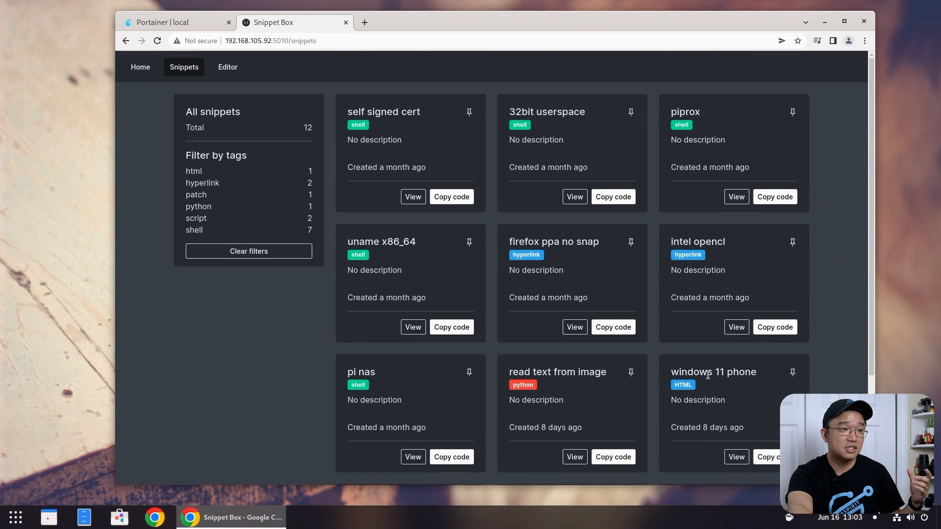
scroll("down", 3)
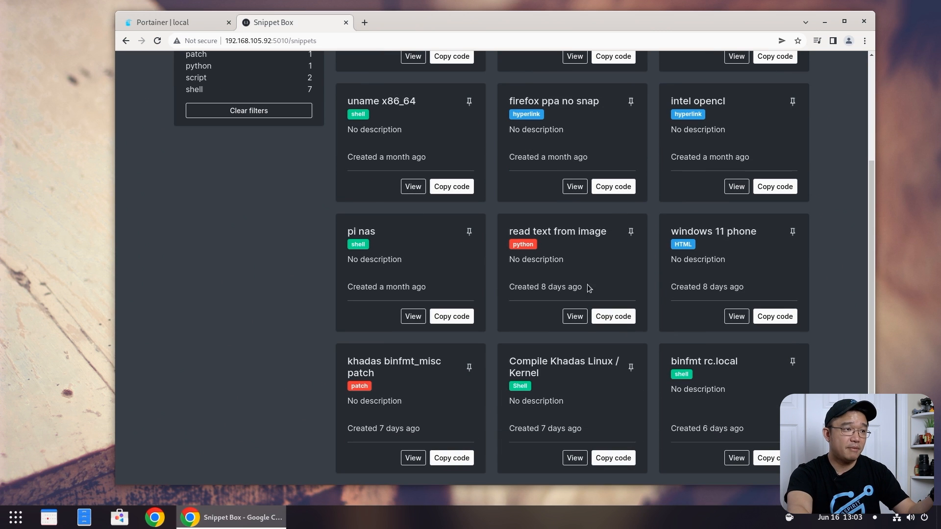
mouse_move(415, 363)
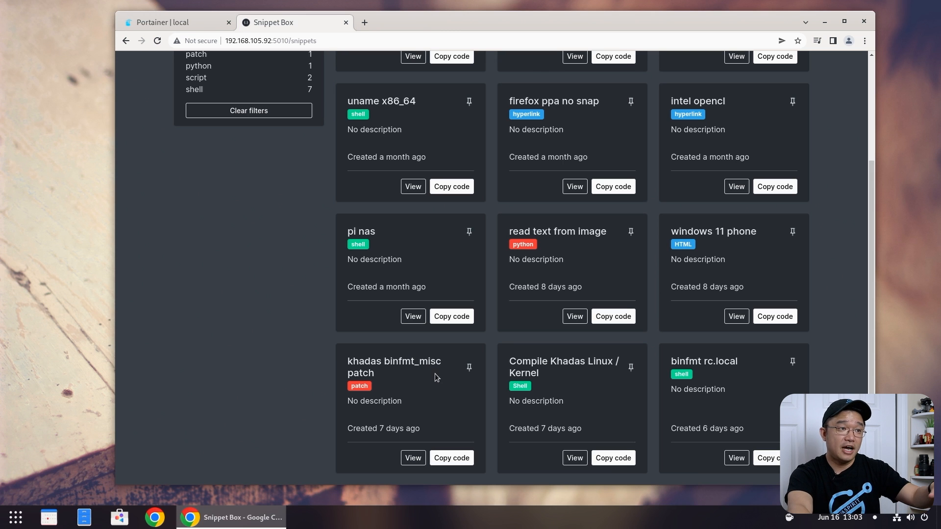
mouse_move(474, 359)
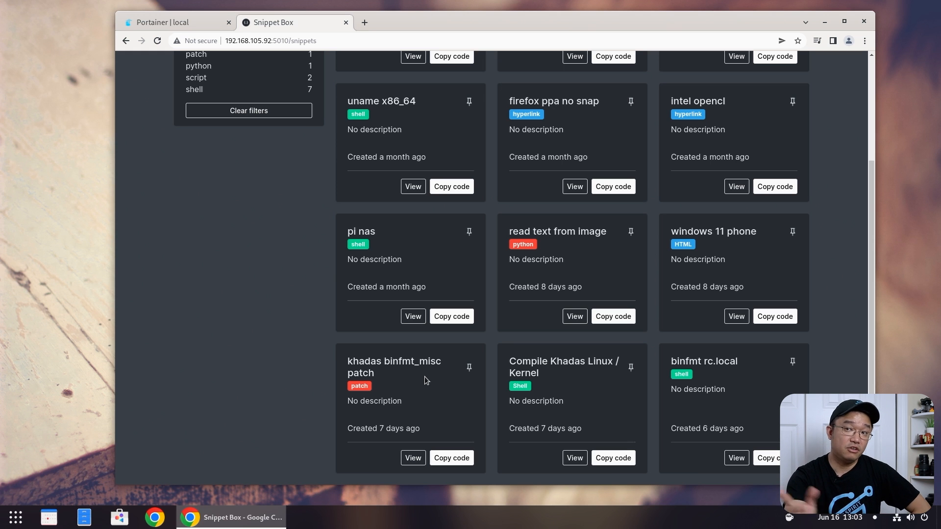
mouse_move(480, 198)
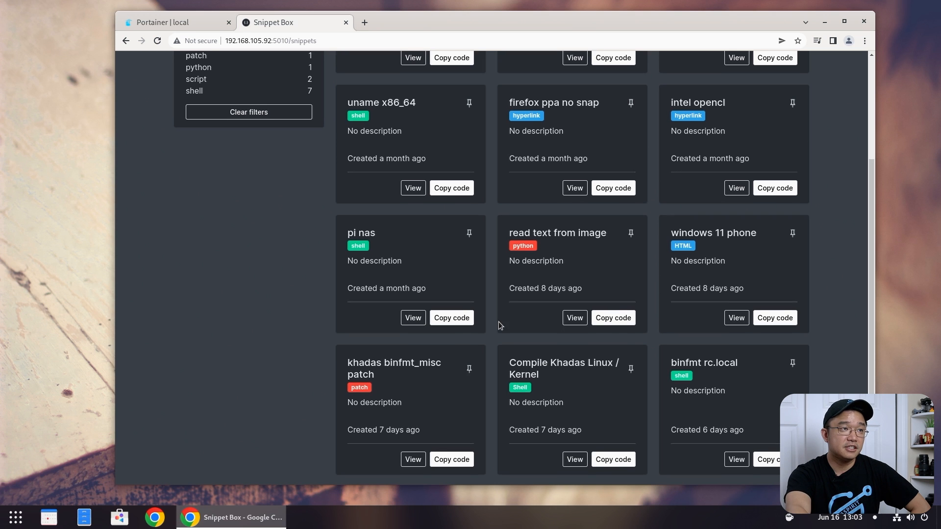
scroll("up", 3)
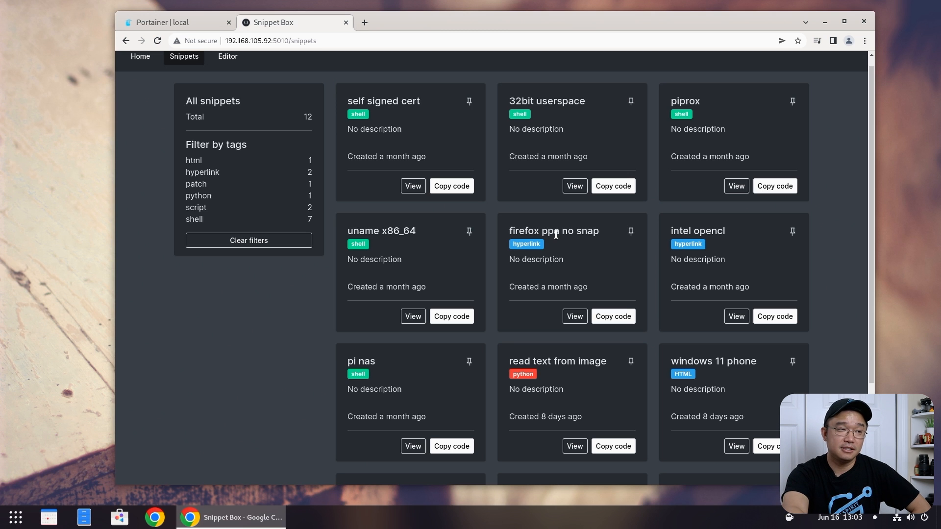
mouse_move(548, 233)
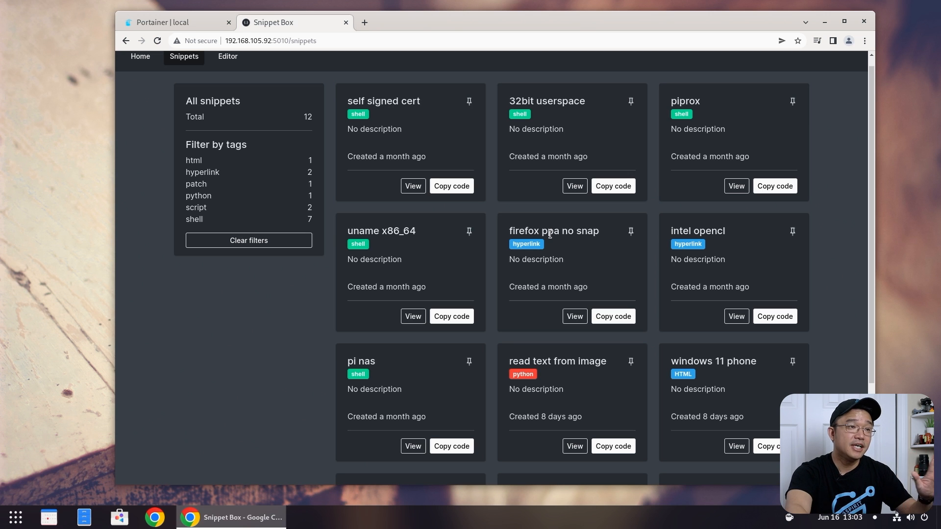
left_click(574, 316)
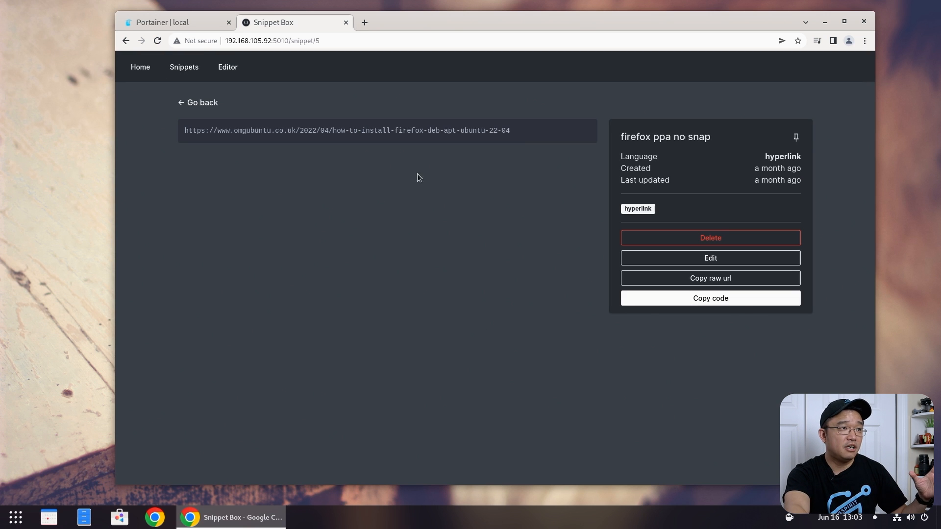
mouse_move(369, 127)
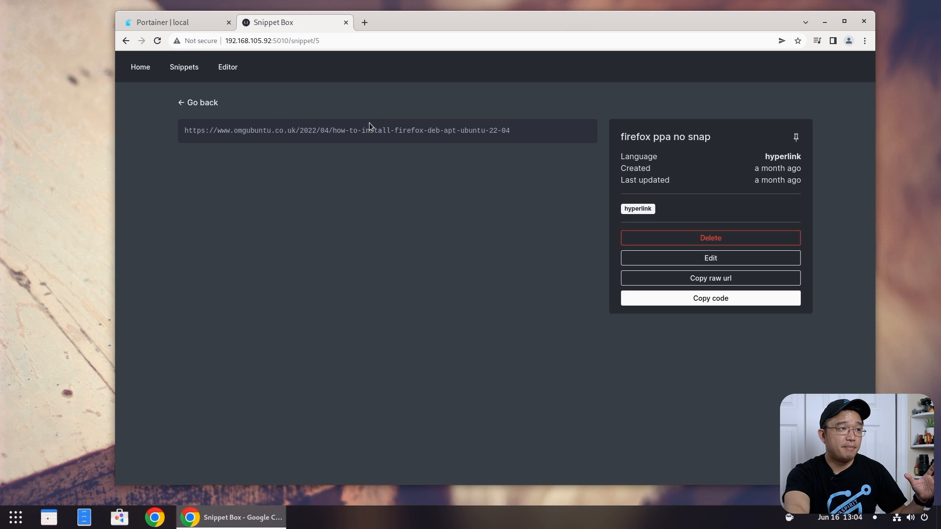
left_click(125, 40)
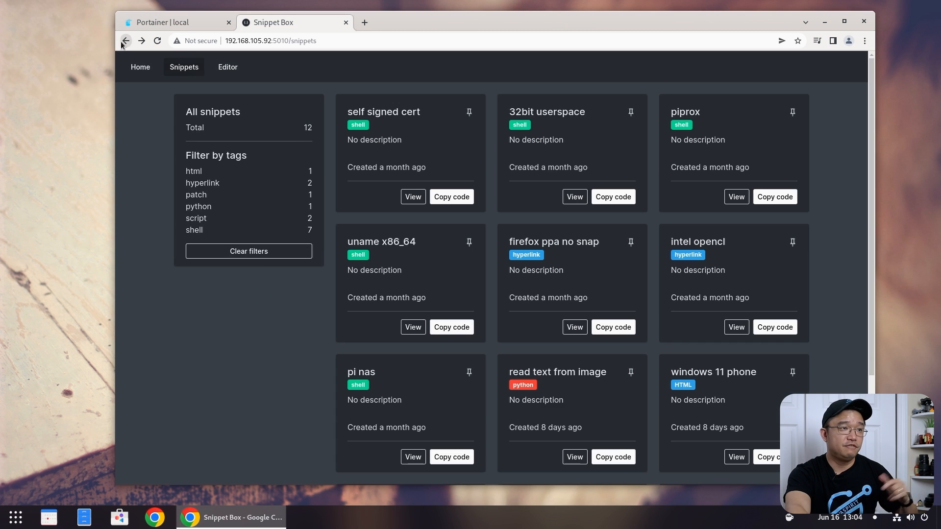
scroll("down", 3)
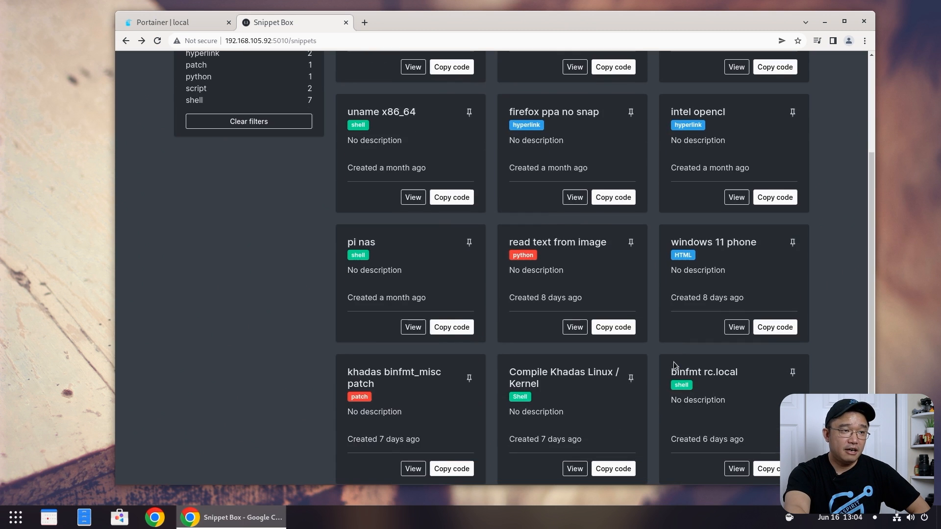
scroll("up", 3)
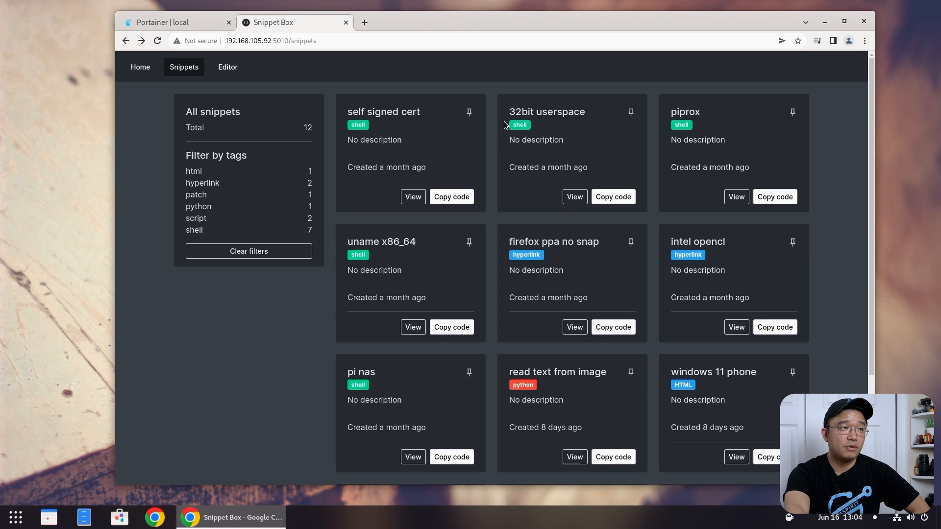
mouse_move(547, 134)
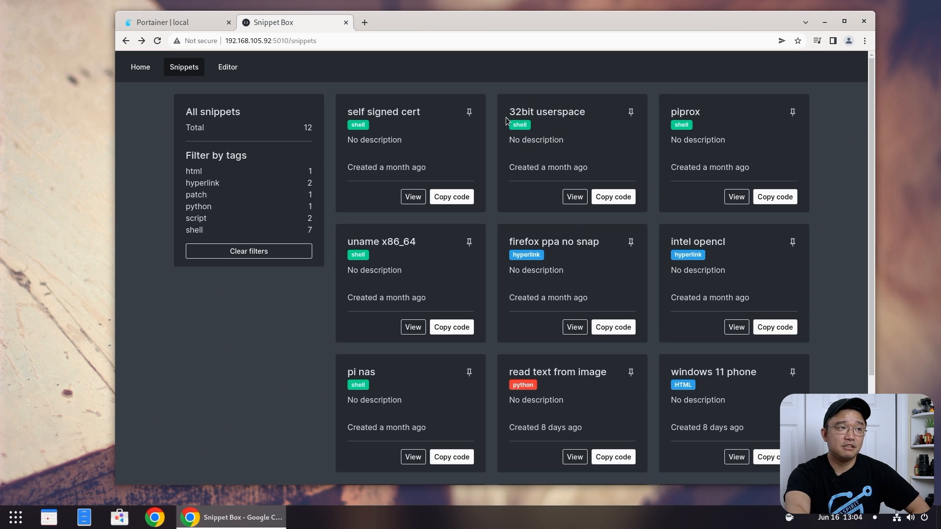
mouse_move(578, 199)
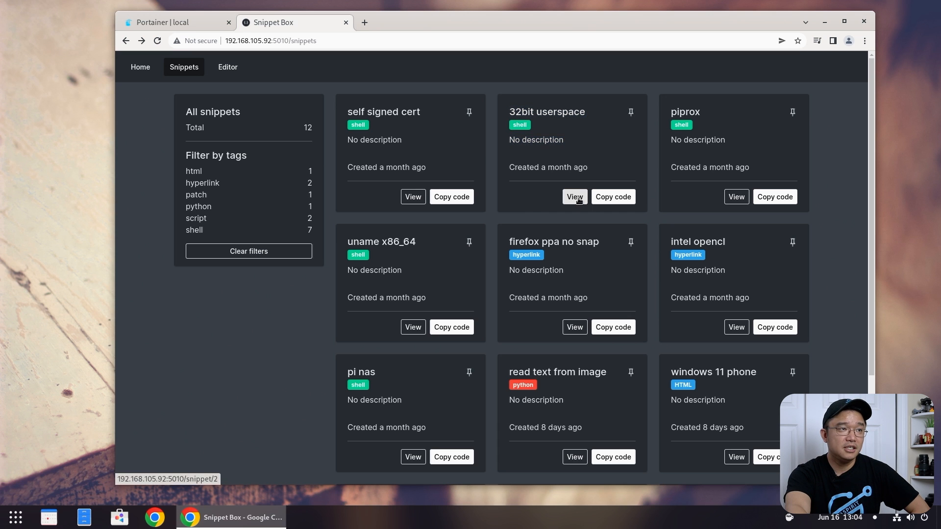
left_click(574, 196)
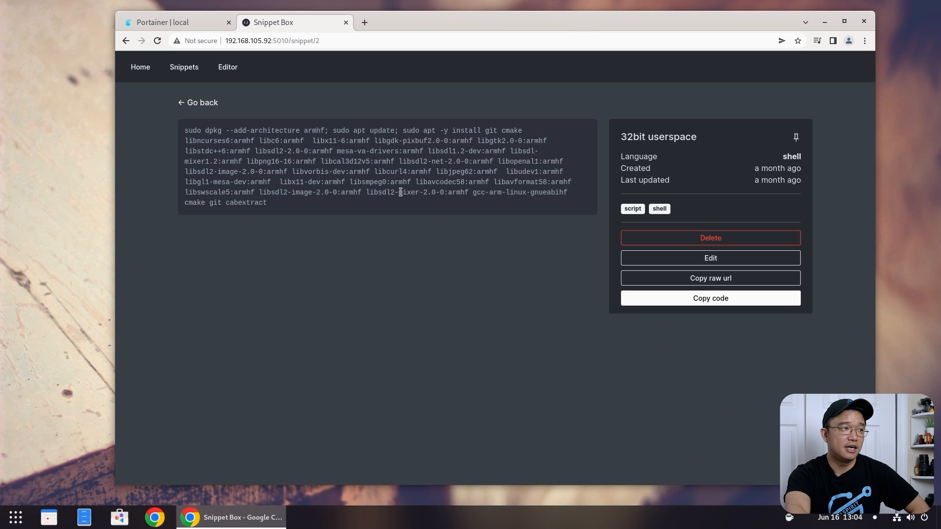
left_click(184, 67)
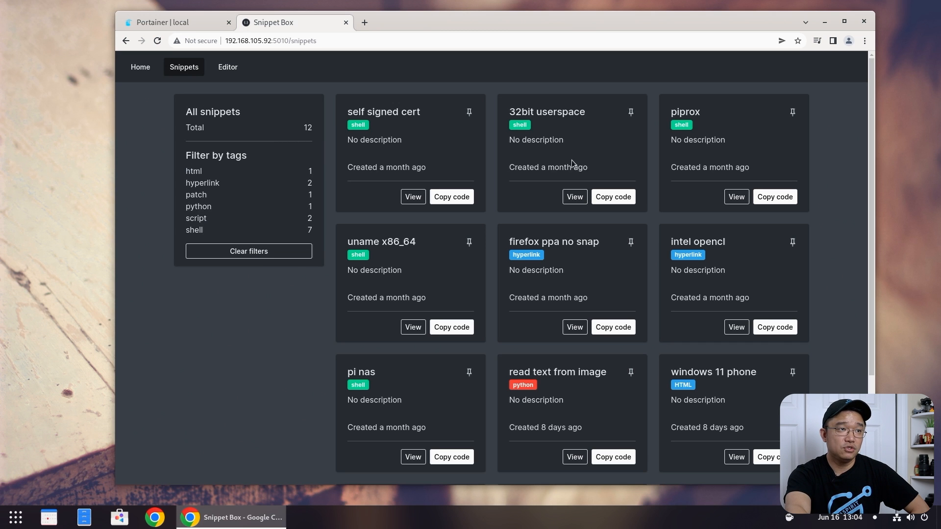
mouse_move(588, 149)
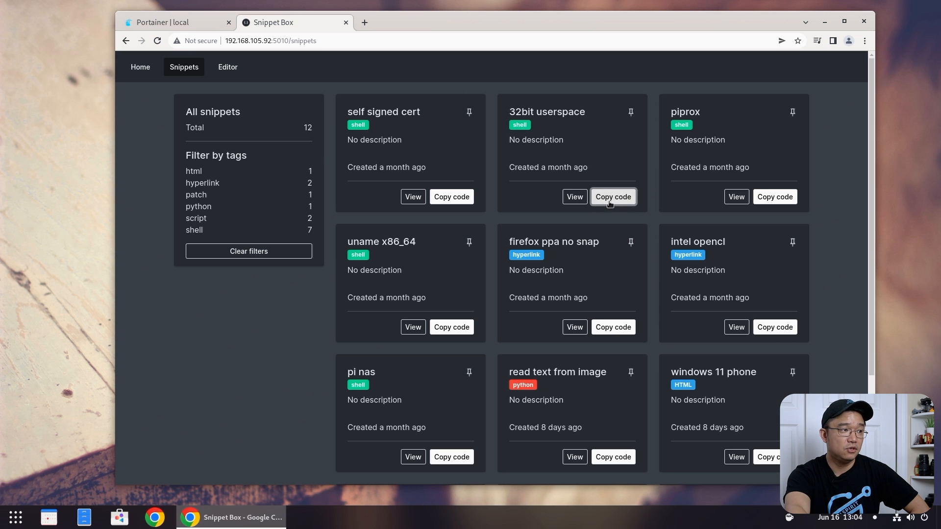
mouse_move(10, 514)
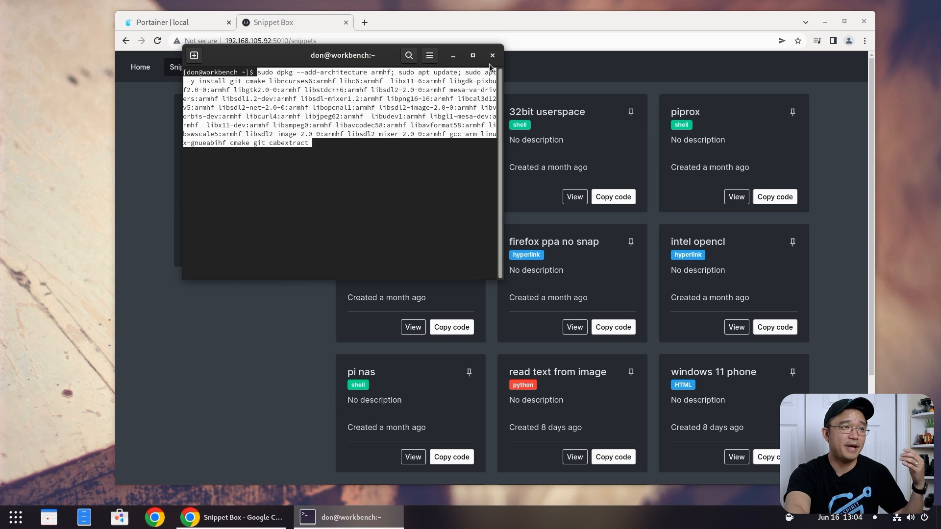
Close the terminal after pasting the 32bit userspace install command.
left_click(492, 55)
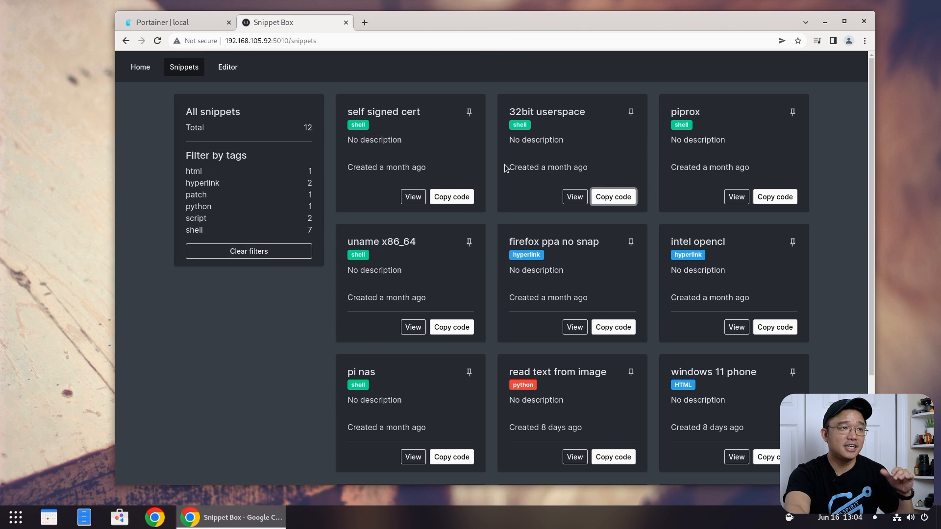
mouse_move(647, 125)
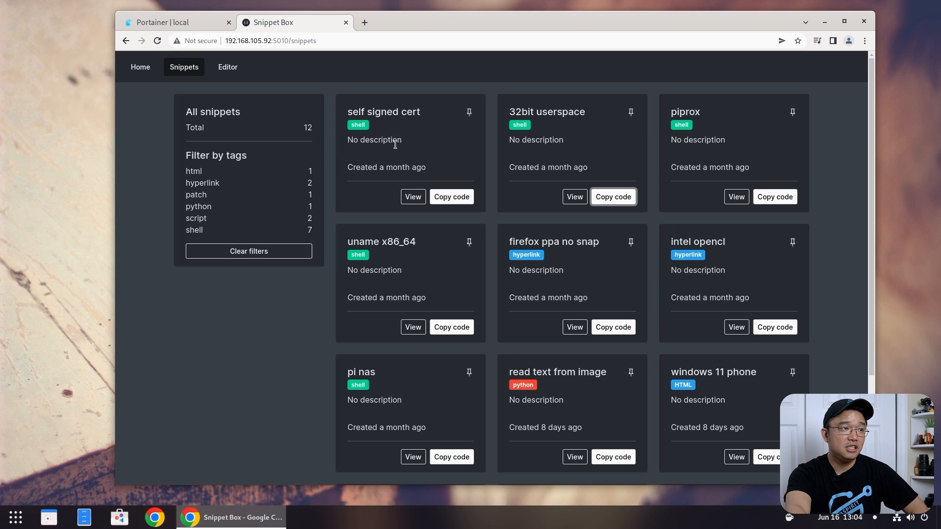
View the self signed cert snippet's openssl command, then return to the full list.
left_click(412, 196)
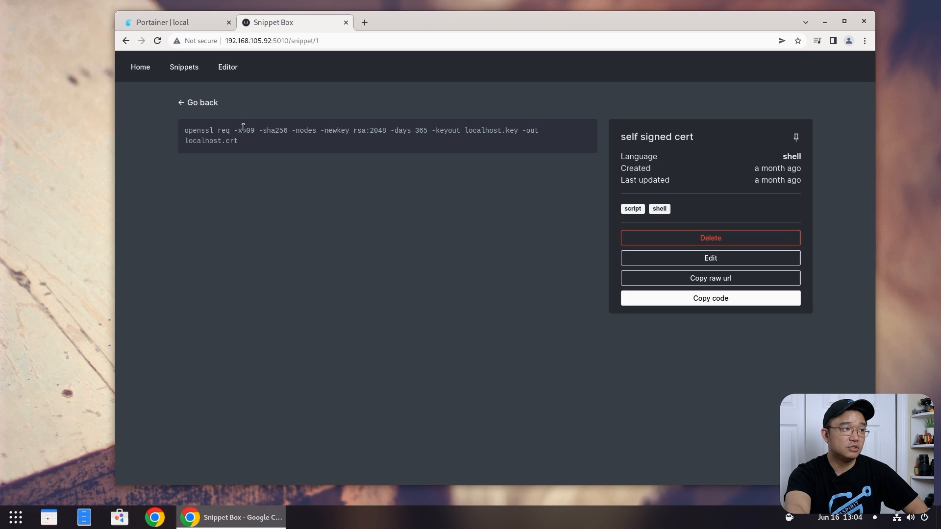
left_click(184, 66)
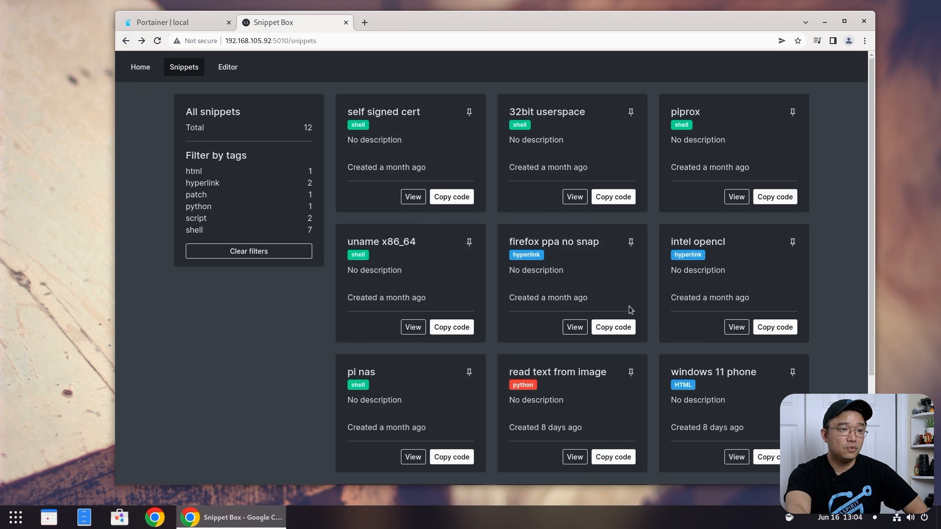
scroll("down", 3)
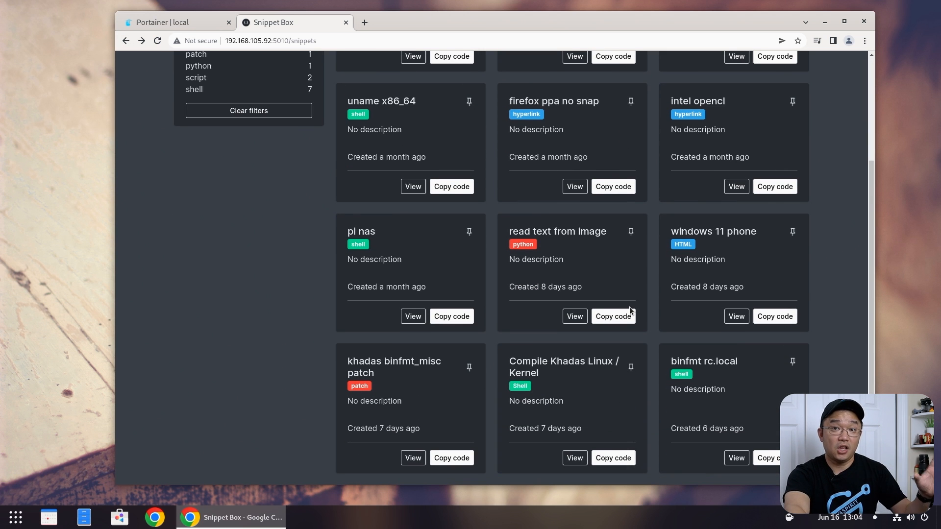
mouse_move(744, 353)
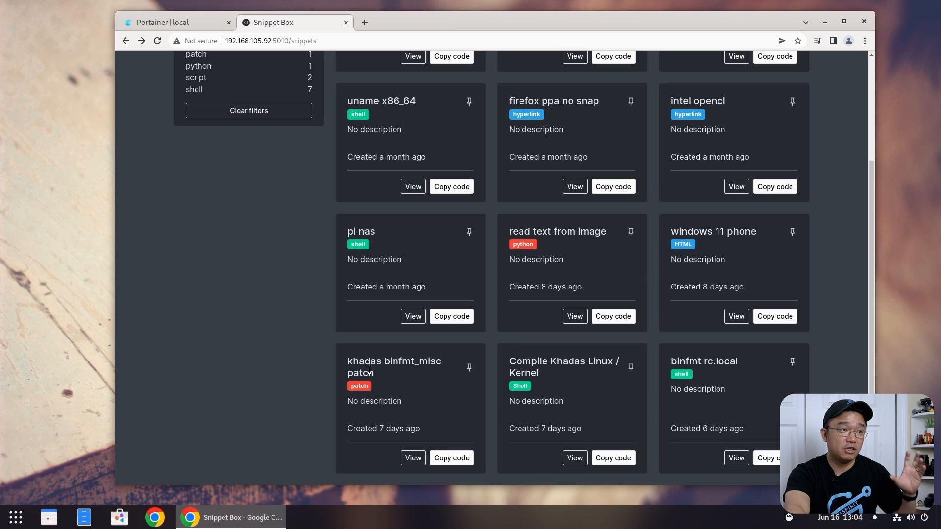
mouse_move(575, 242)
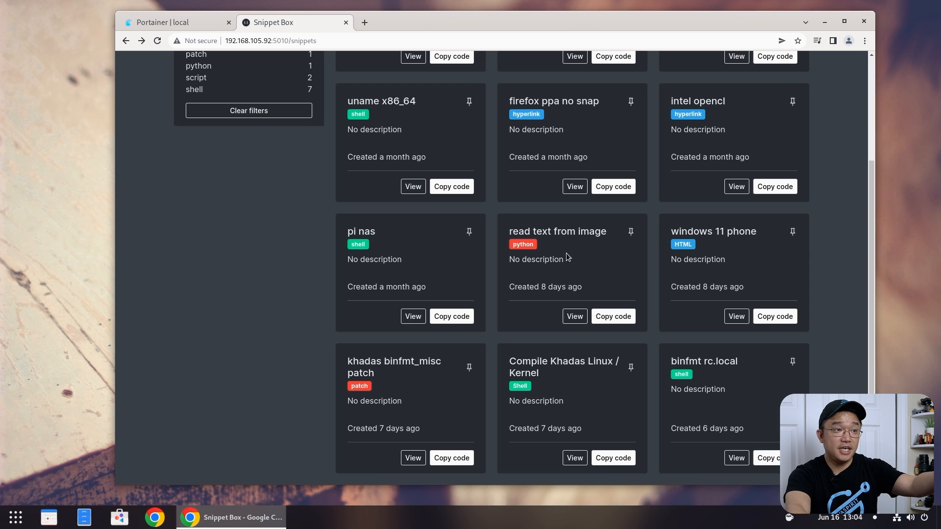
mouse_move(574, 298)
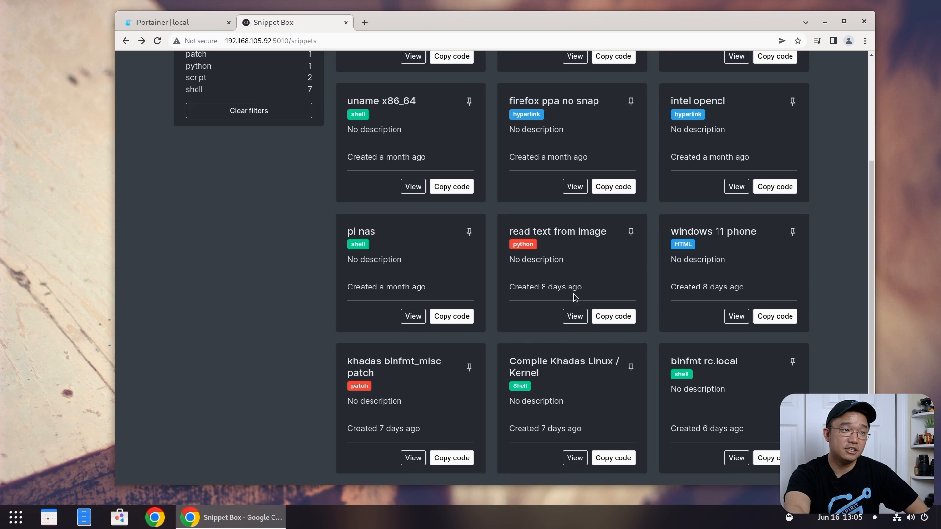
mouse_move(535, 247)
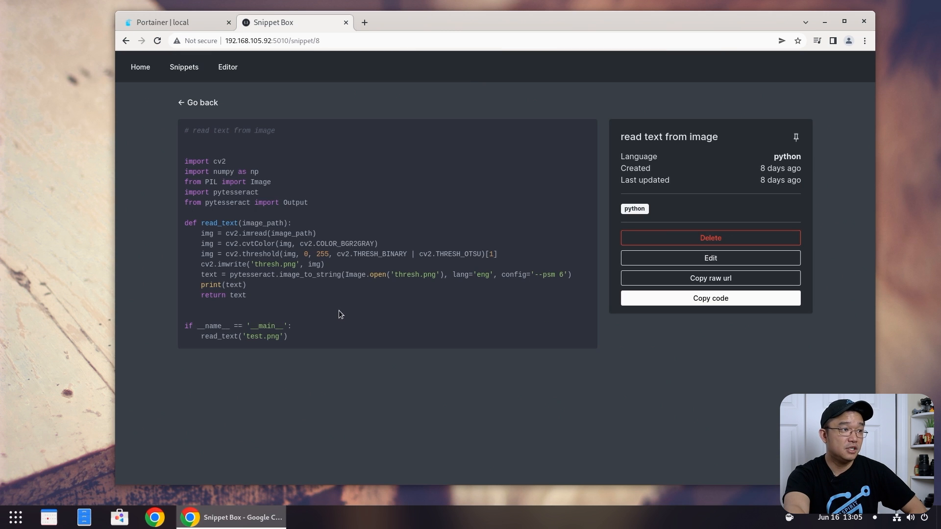
Leave the read text from image code and the editor form for the snippets list.
left_click(198, 103)
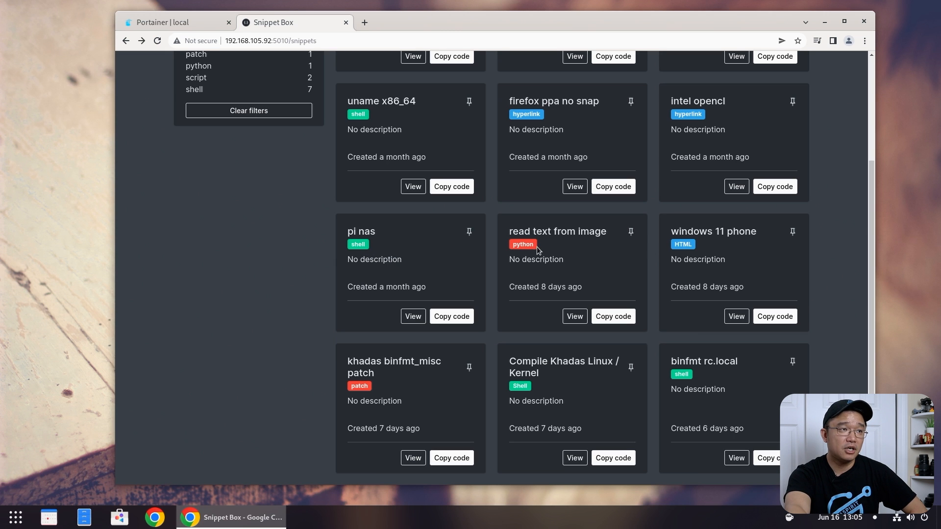
mouse_move(564, 261)
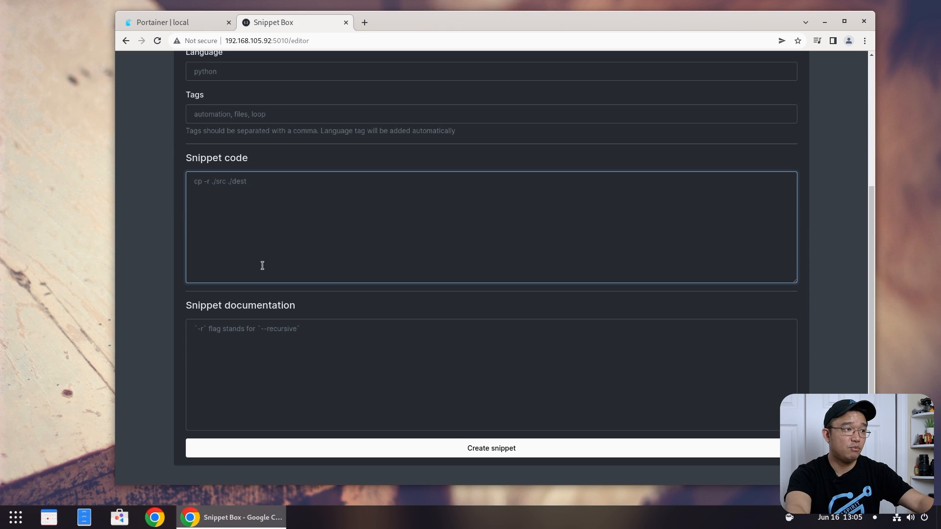
mouse_move(126, 49)
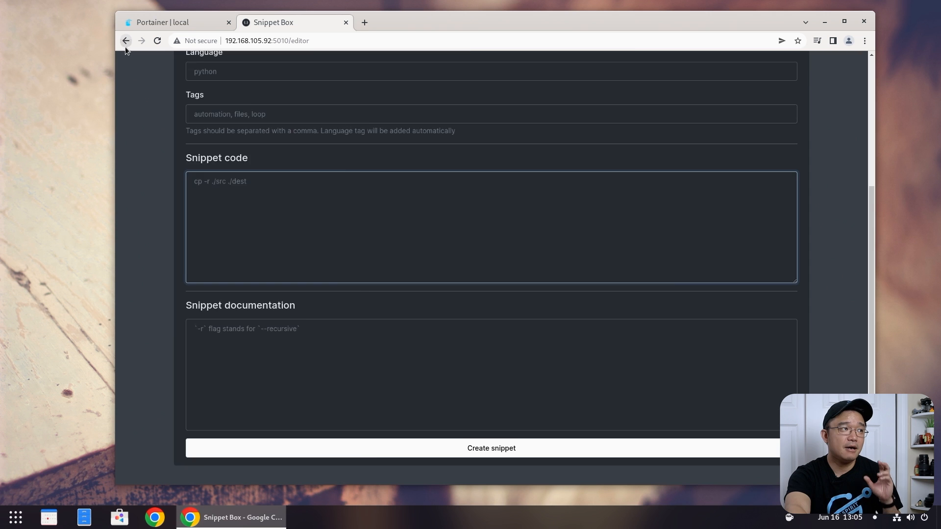
left_click(125, 41)
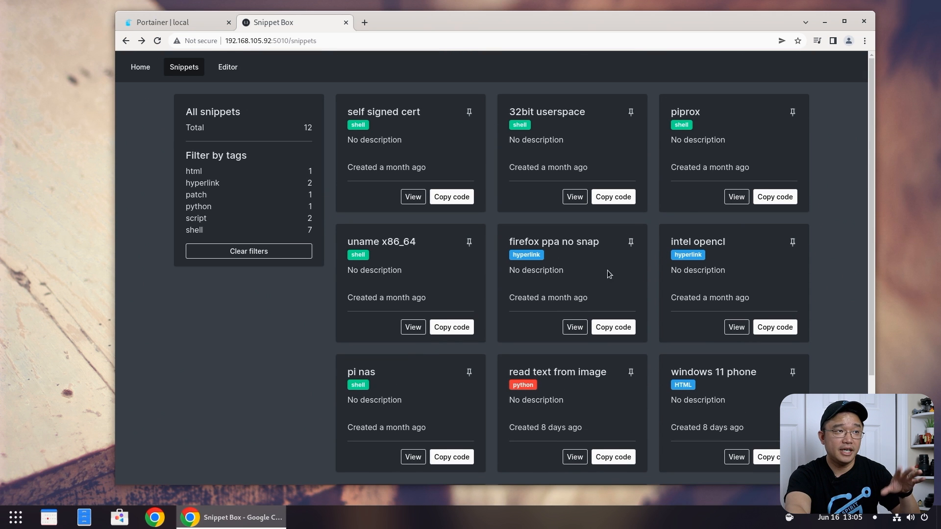
scroll("down", 3)
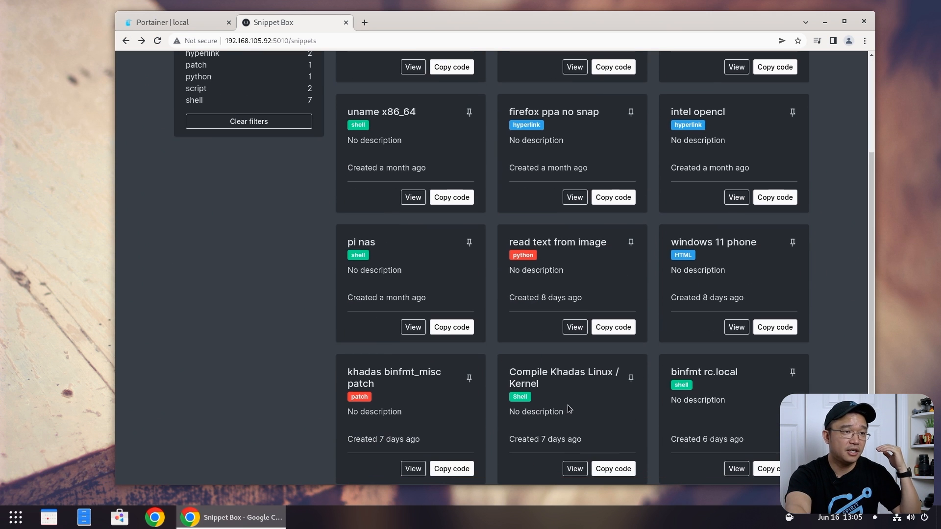
mouse_move(580, 266)
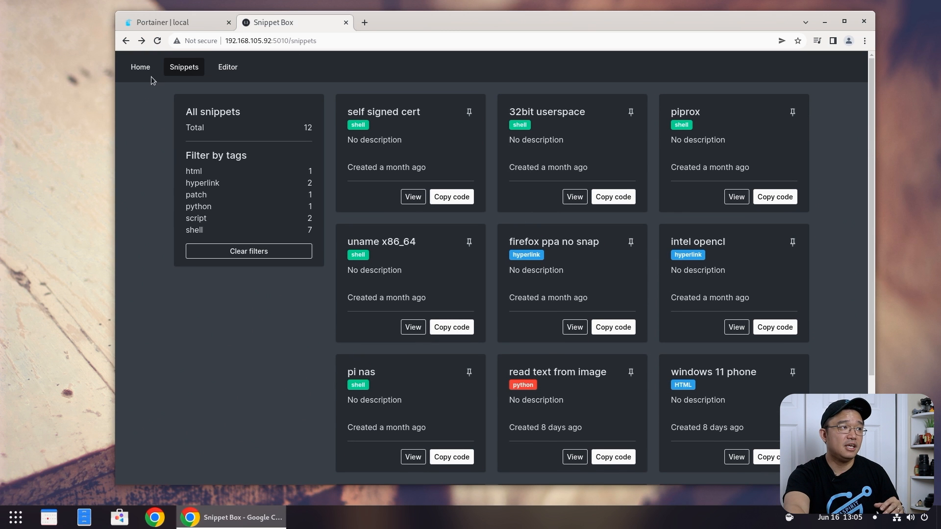
left_click(140, 67)
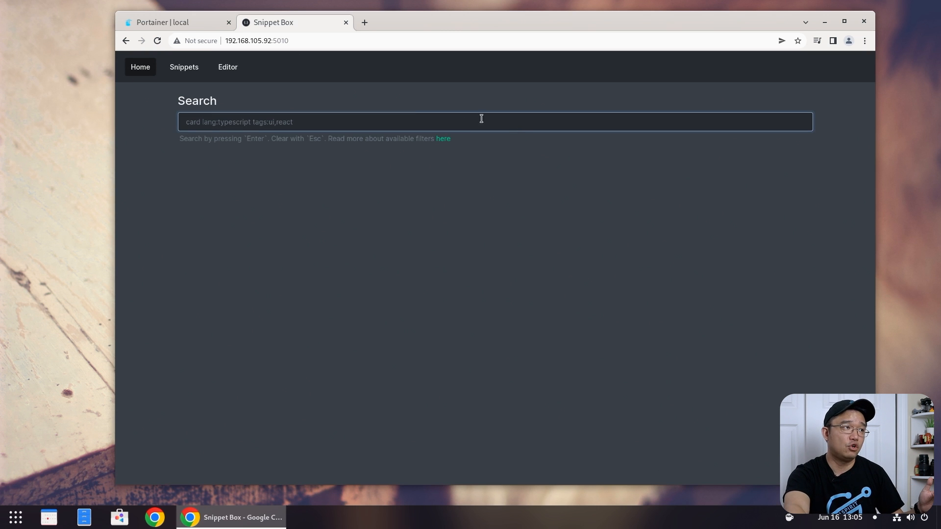
left_click(184, 66)
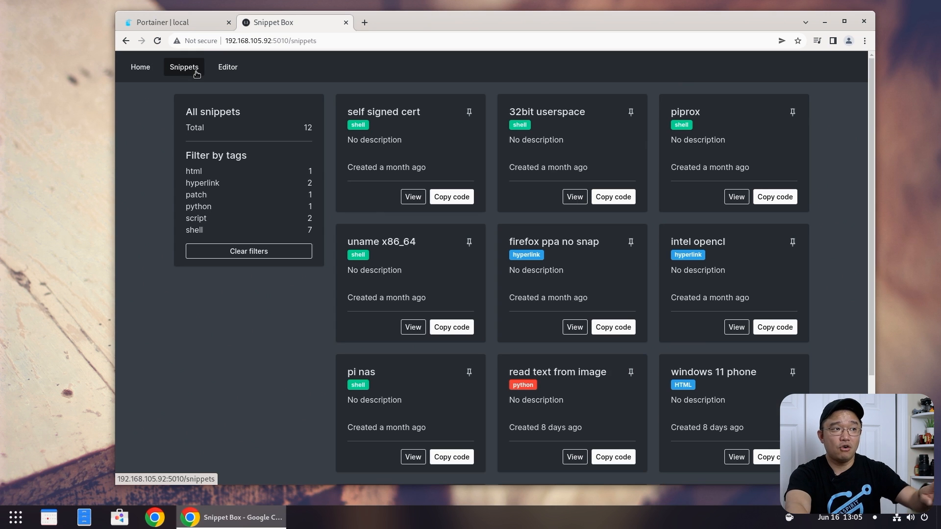
mouse_move(574, 225)
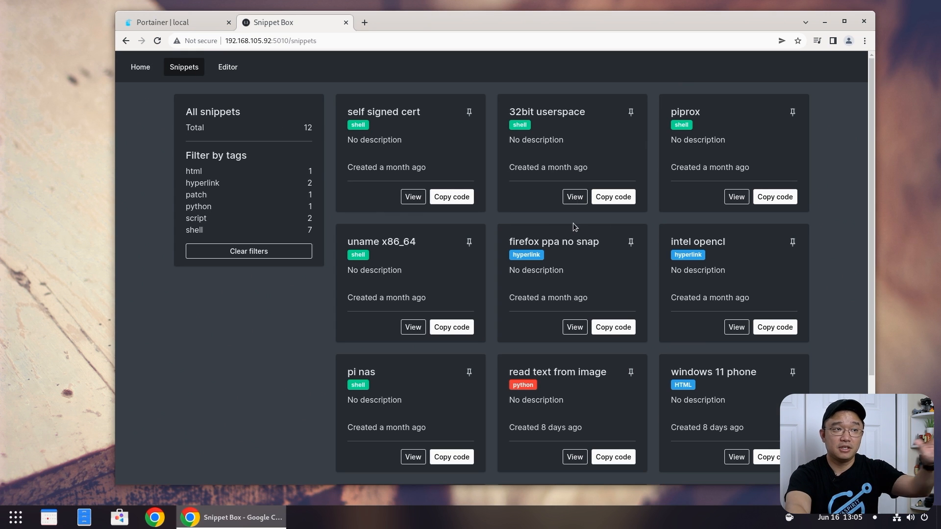
mouse_move(632, 233)
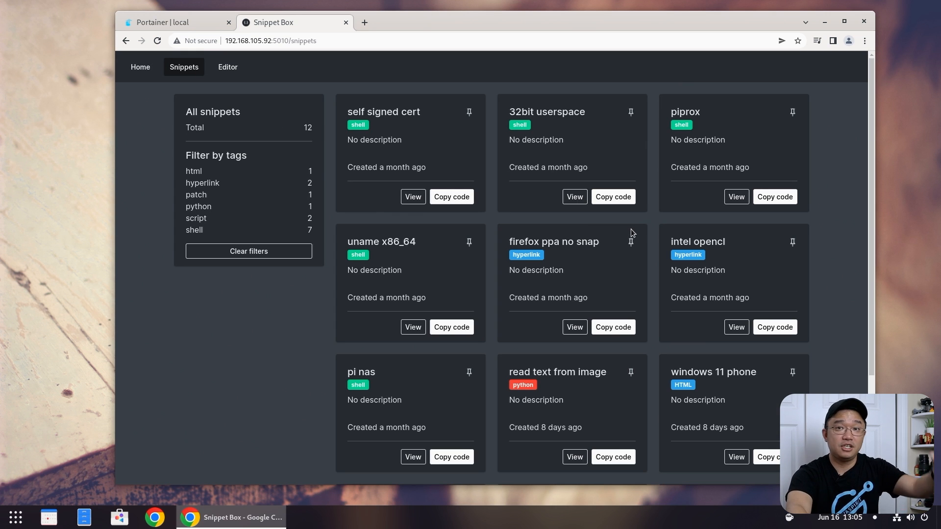
mouse_move(199, 45)
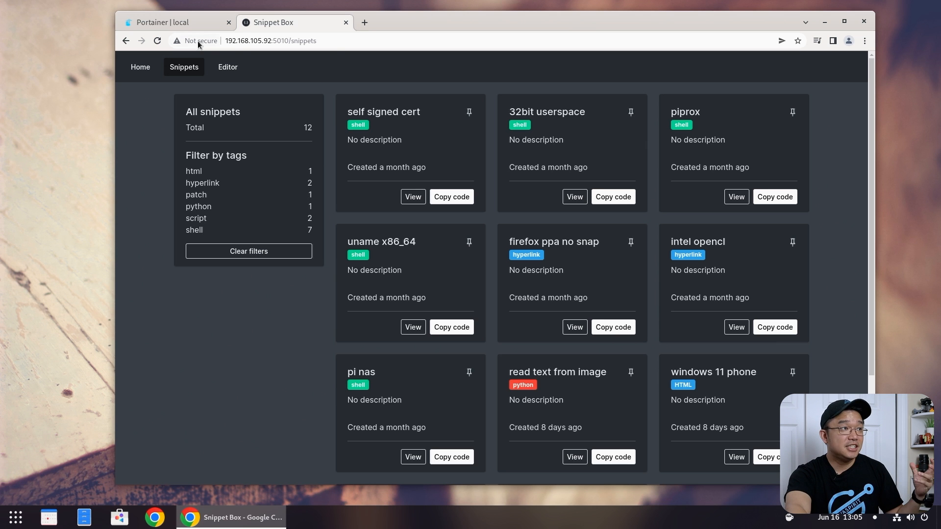
Search Portainer App Templates for 'snipp' and open the Snippet-box deployment form, then return.
left_click(168, 21)
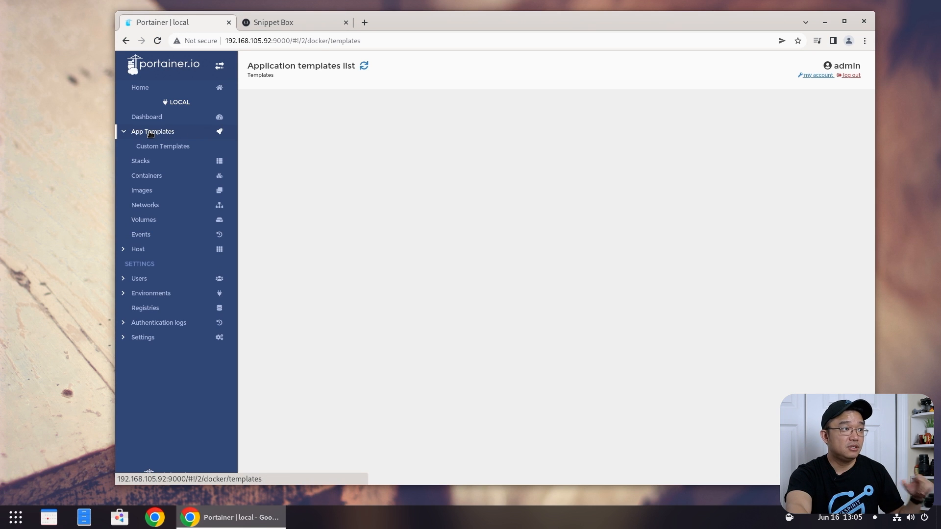
left_click(152, 131)
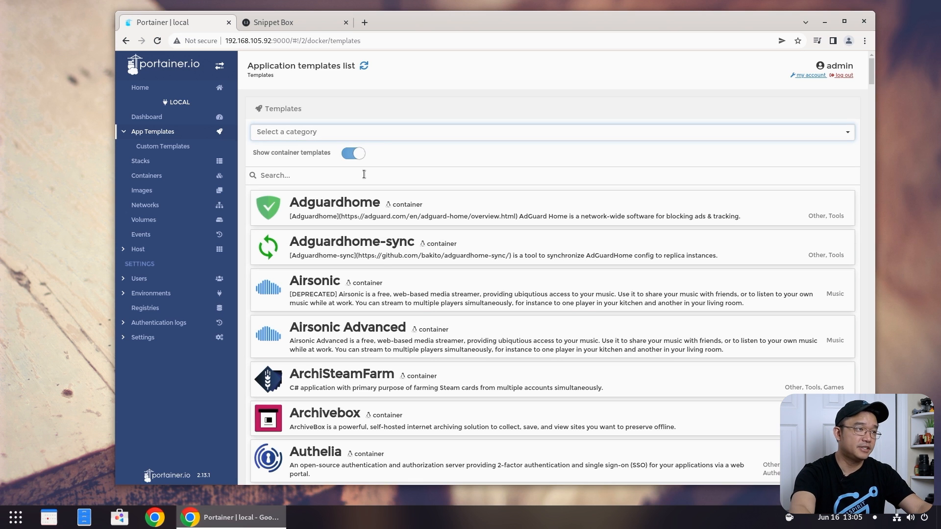
type("snipp")
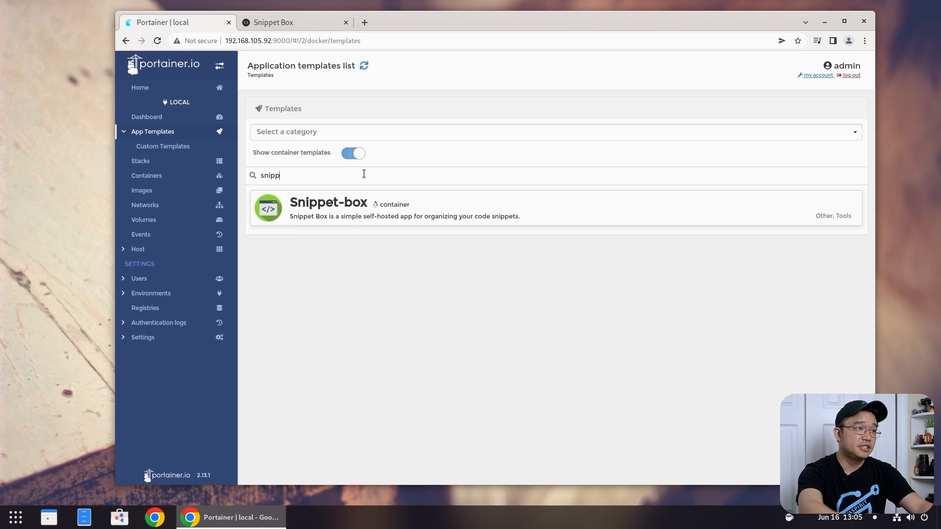
left_click(327, 209)
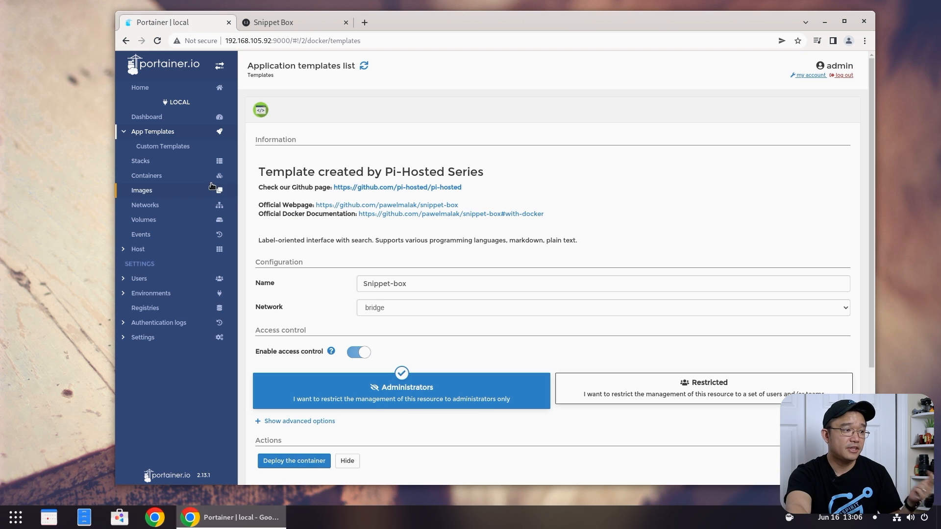
mouse_move(164, 139)
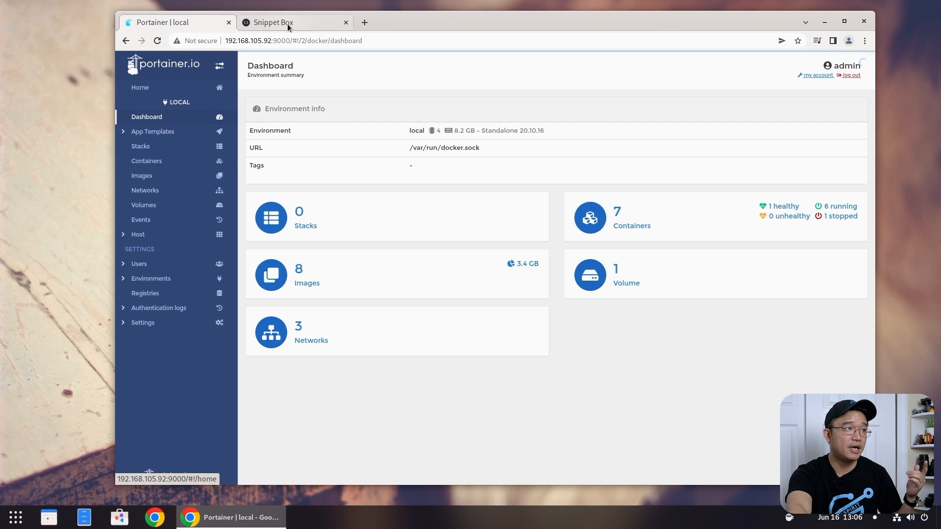
left_click(274, 22)
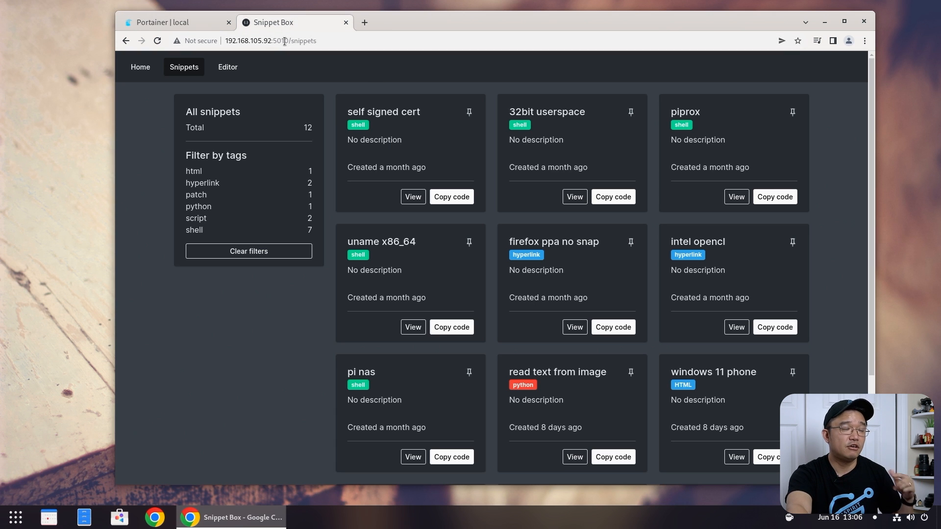
mouse_move(523, 188)
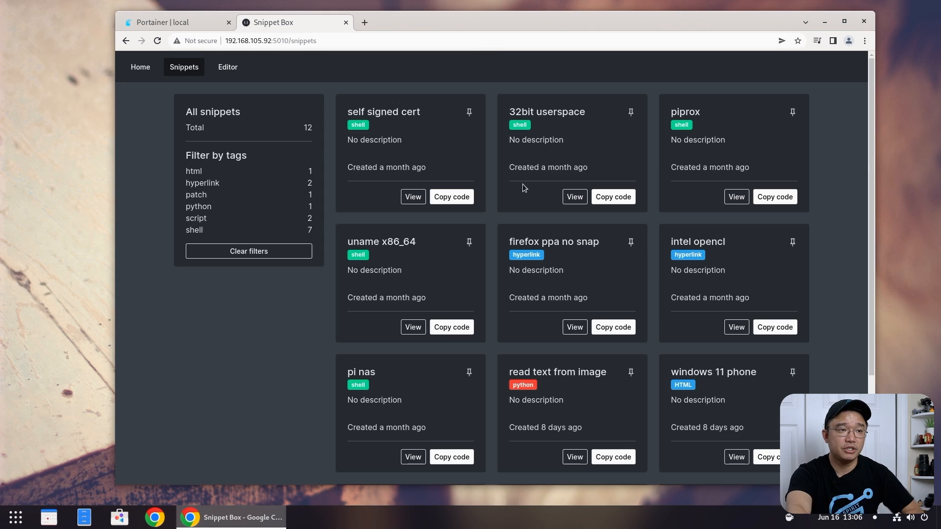